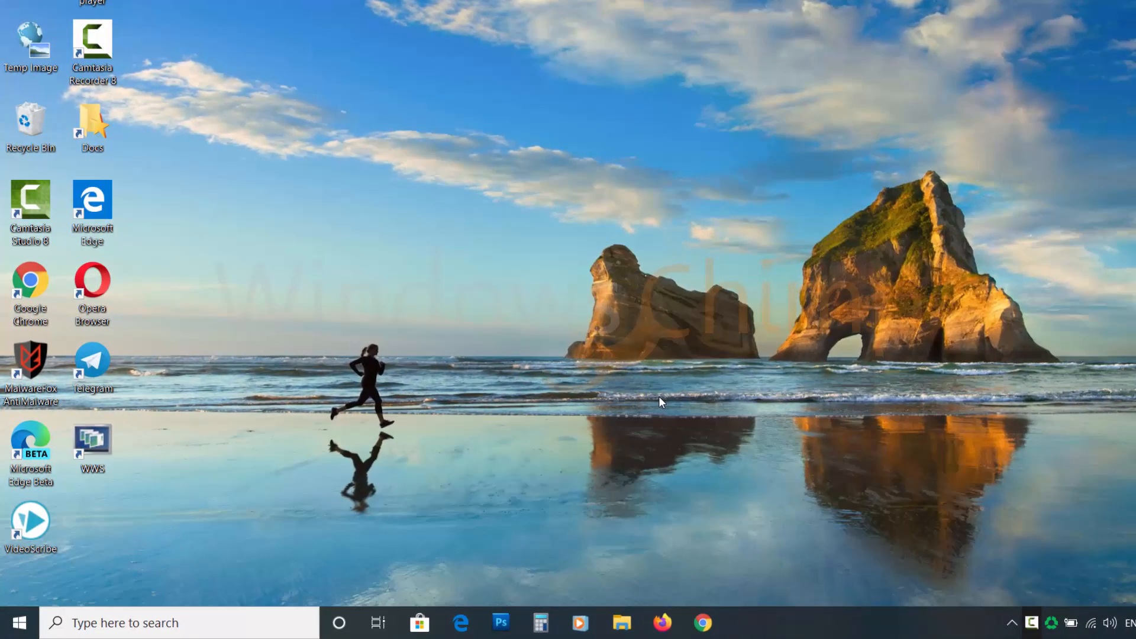
- Launch Command Prompt from Start search with Run as administrator and approve the UAC prompt
click(172, 622)
text(command)
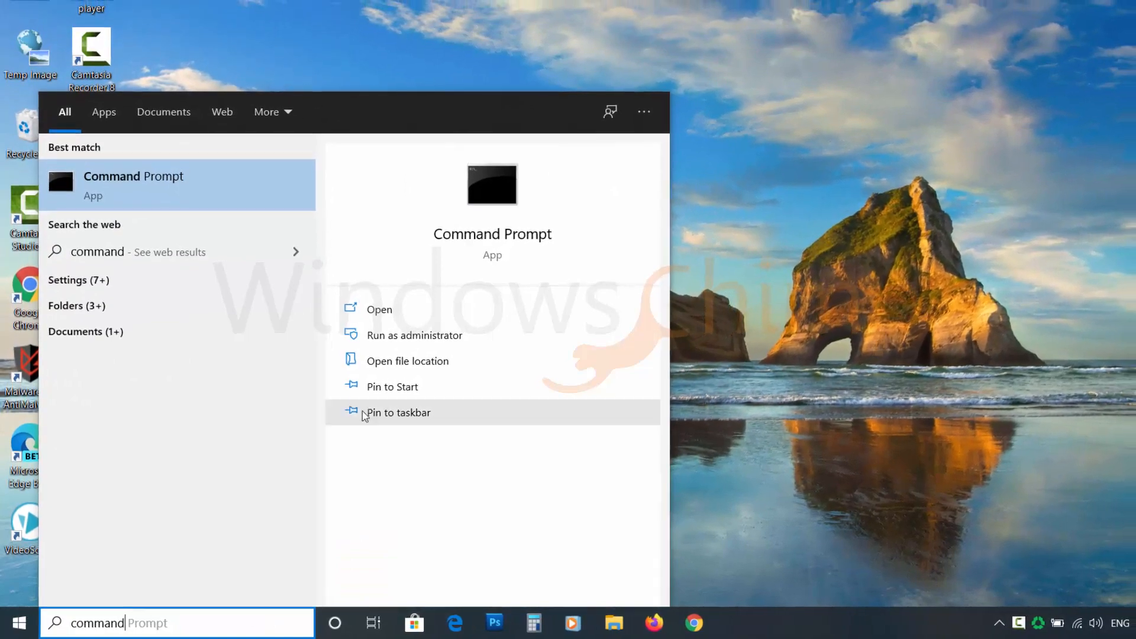
right_click(133, 185)
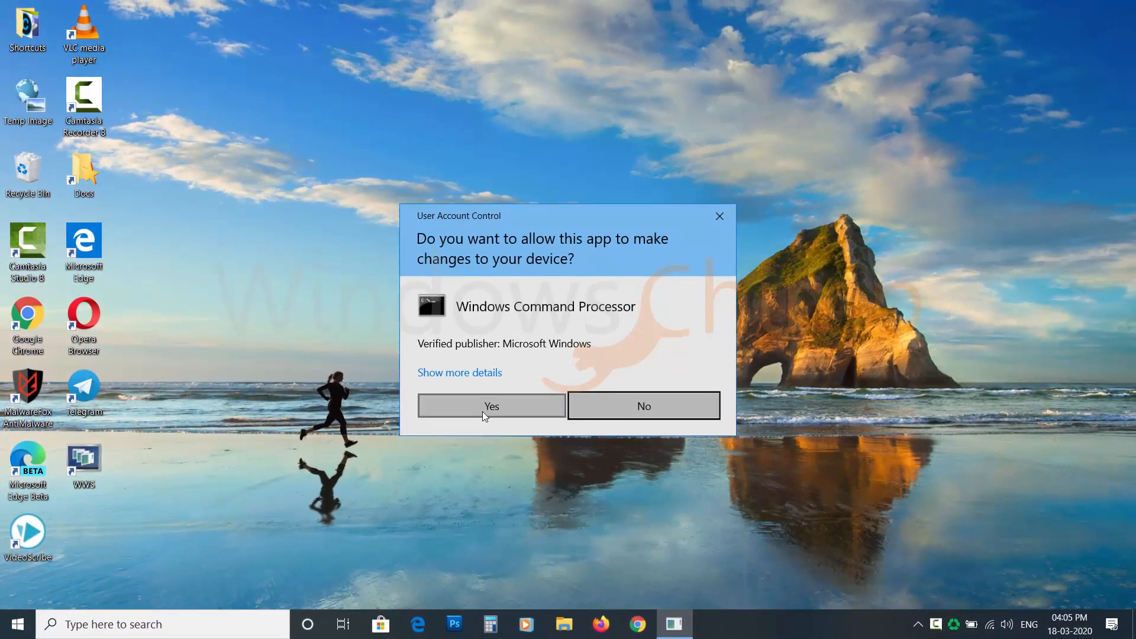
click(491, 405)
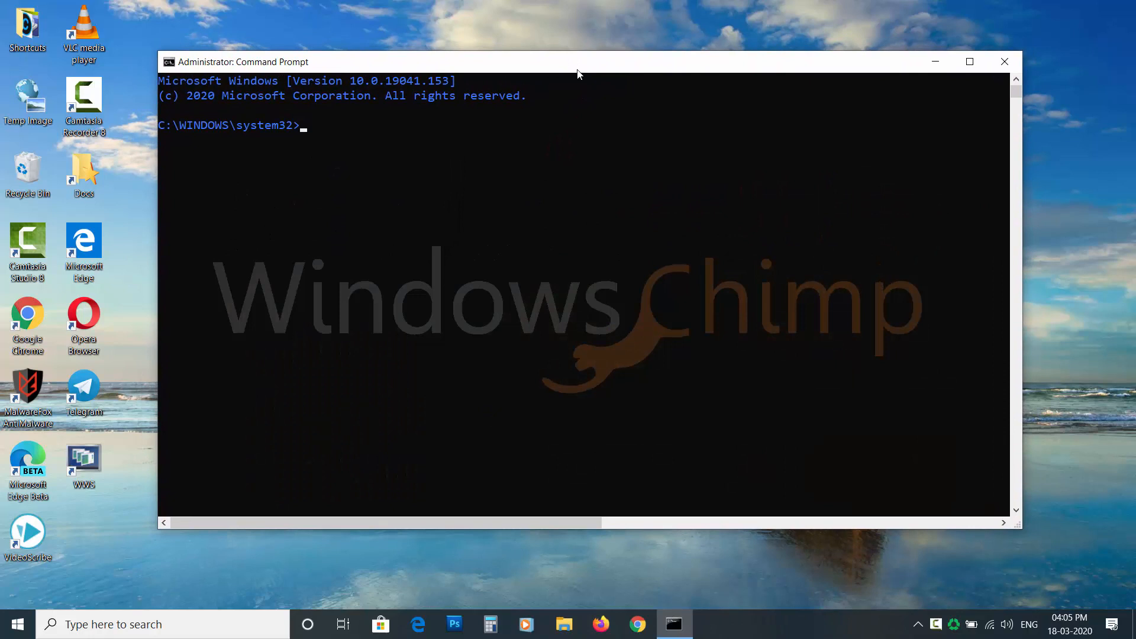
- Run sfc /scannow and let System File Checker verify to 100% with no violations
text(s)
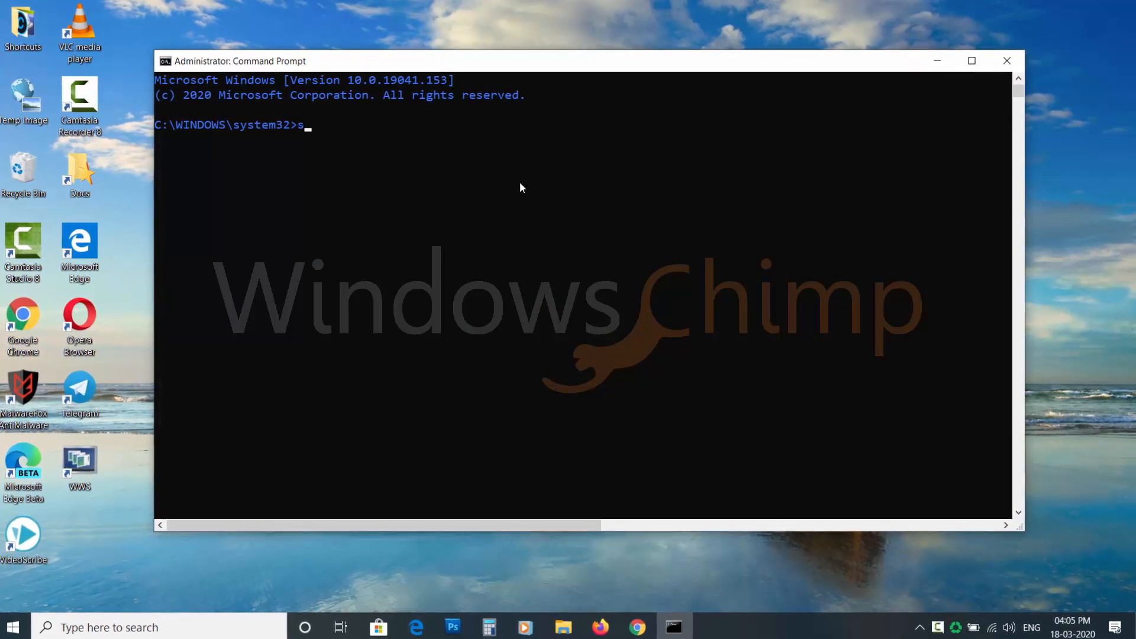
text(fc /)
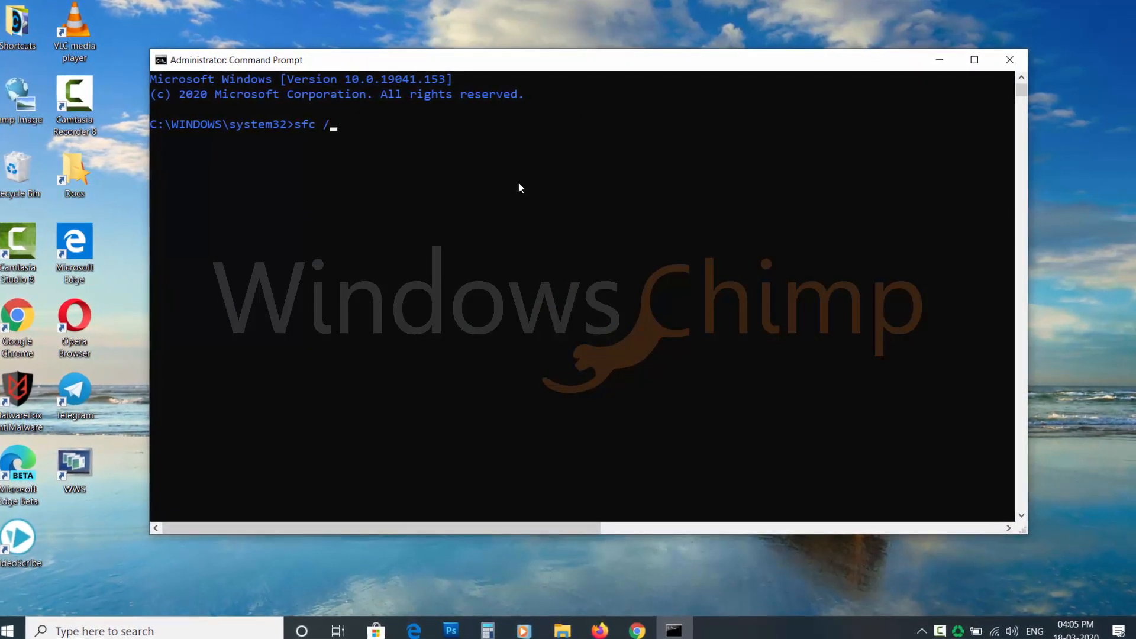
text(scannow)
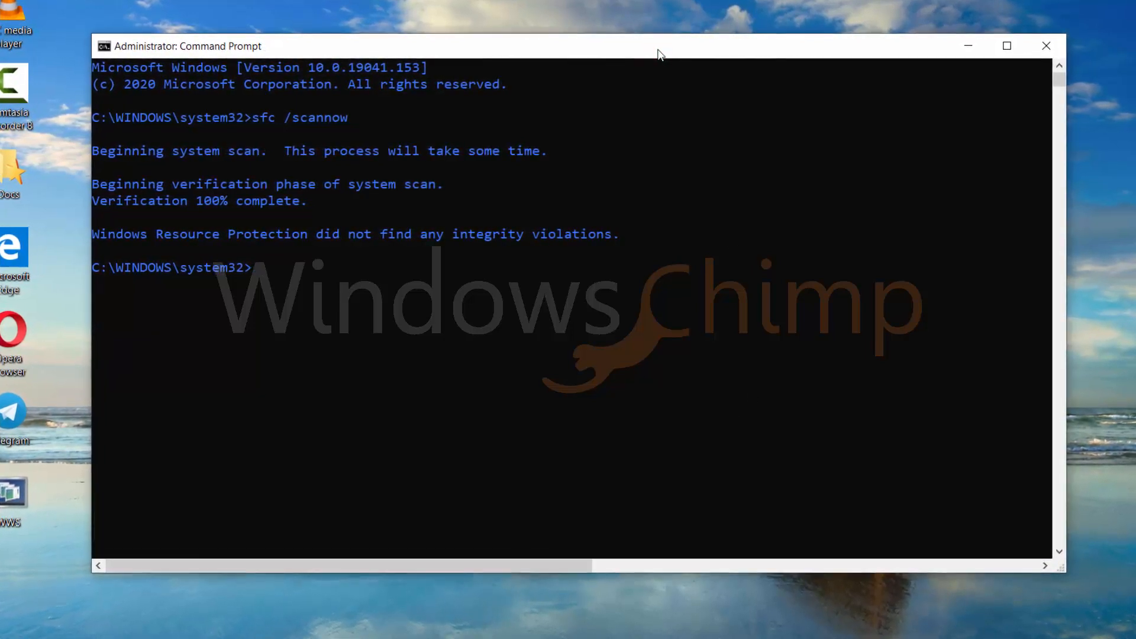
- Enter sfc /verifyonly, then clear the console with cls
text(sfc)
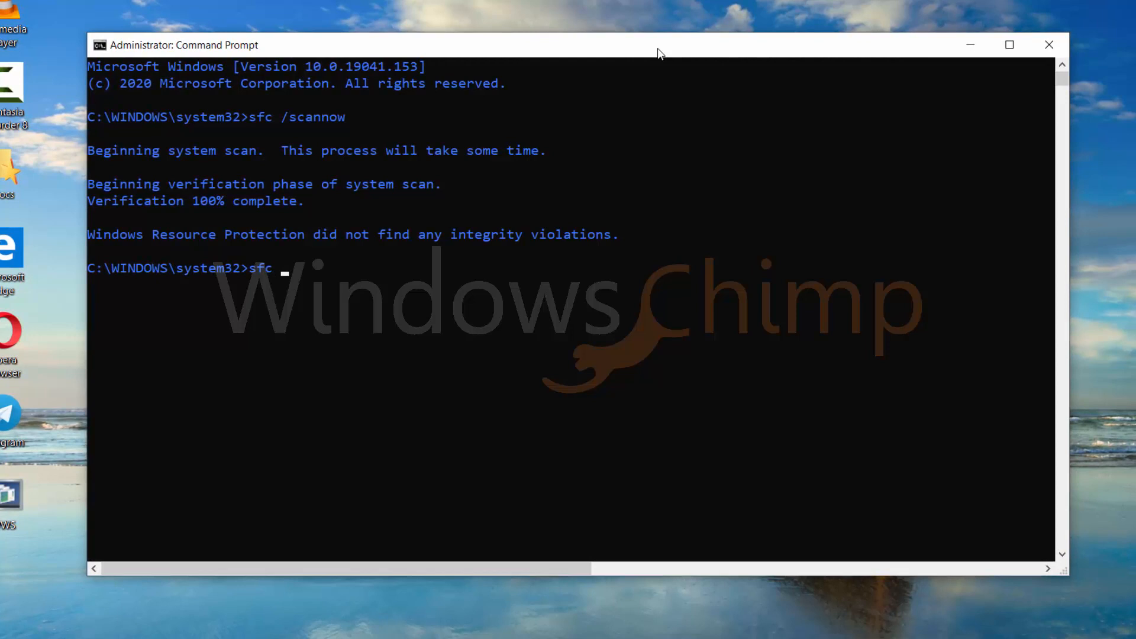
text(/)
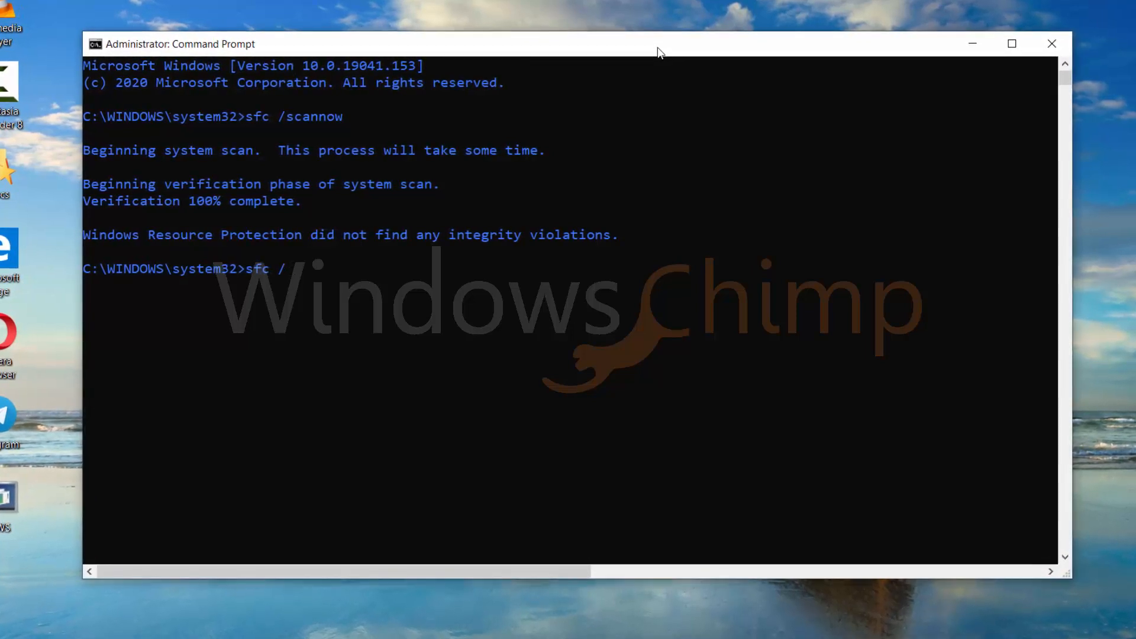
text(verify)
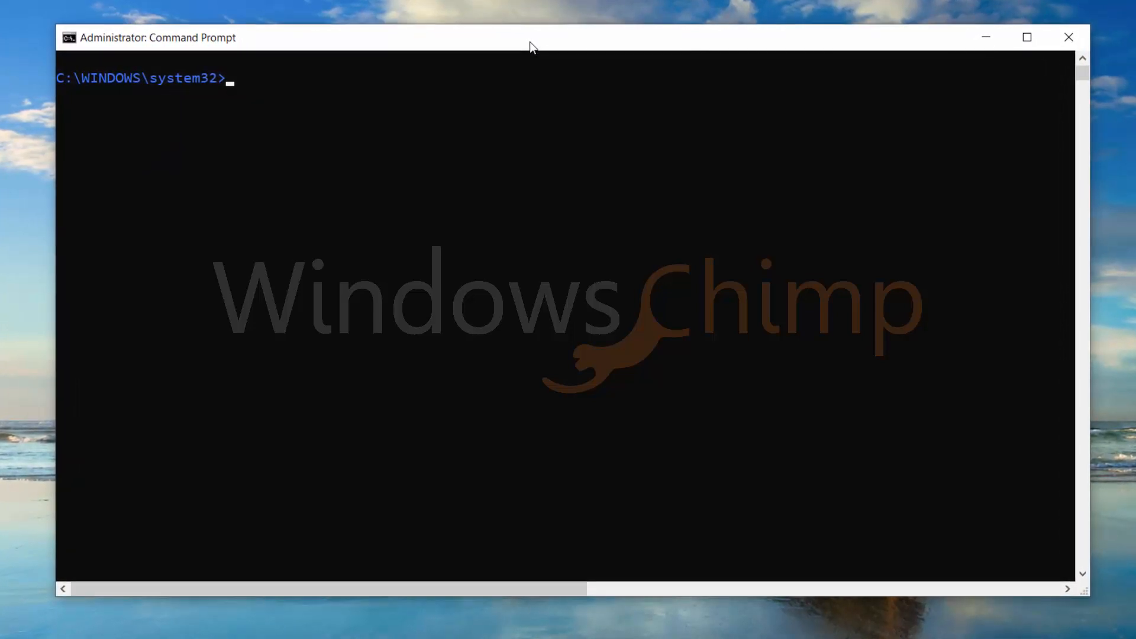
- Run sfc /scanfile=c:\windows\system32\ieframe.dll to check that single DLL
text(sfc /)
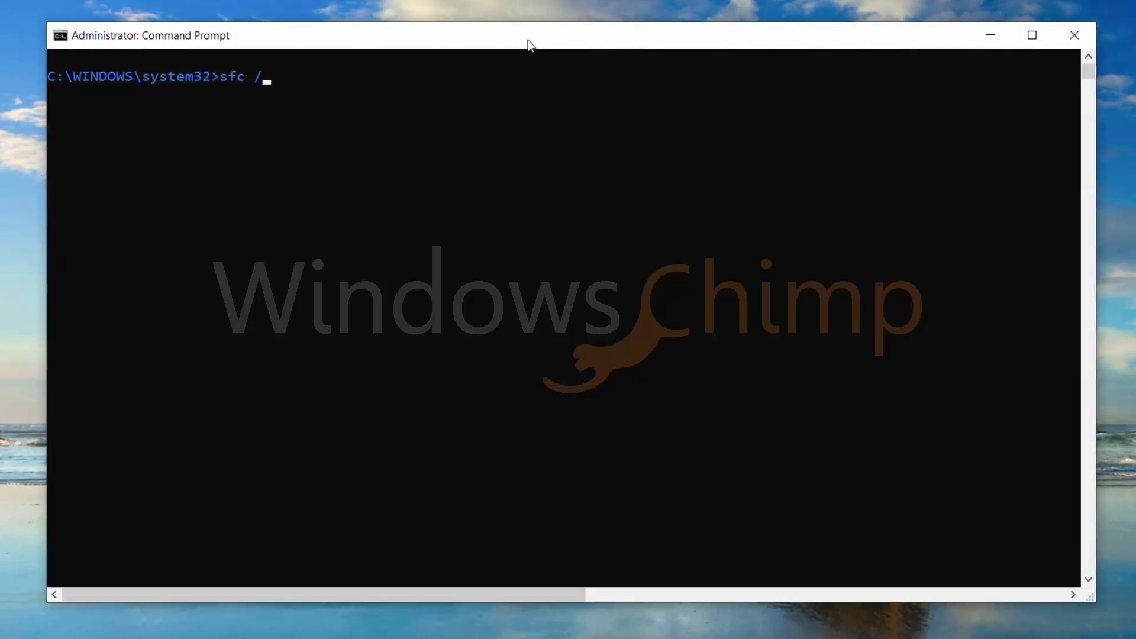
text(scanfil)
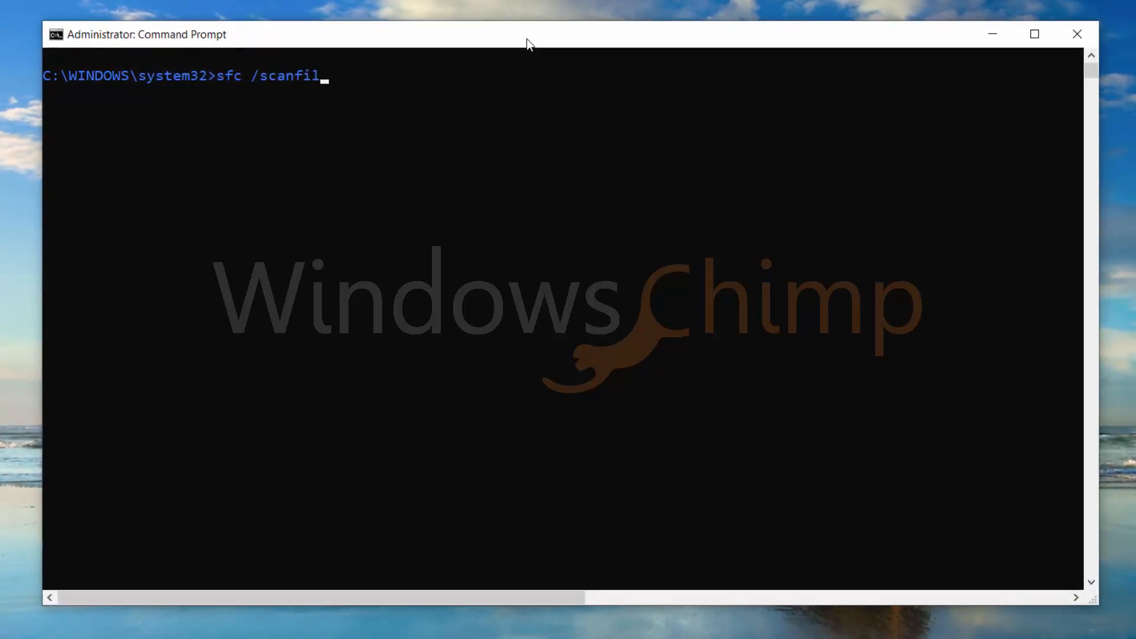
text(e=c:)
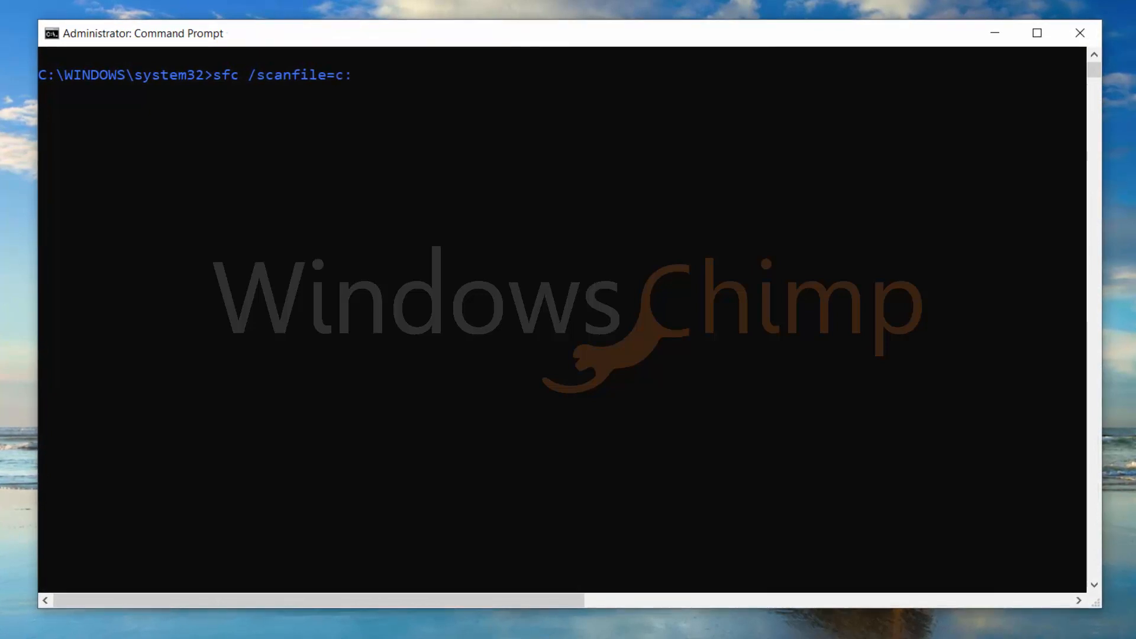
text(\windows\system32\ieframe.dll)
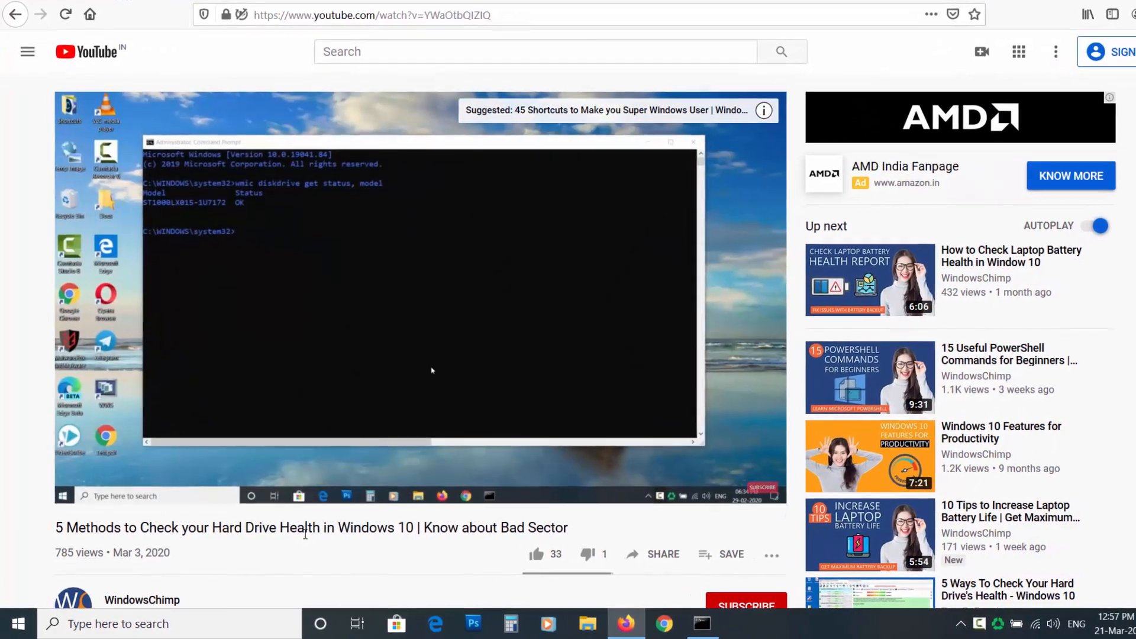
- Scroll to the YouTube video '5 Methods to Check your Hard Drive Health in Windows 10'
scroll(down, 3)
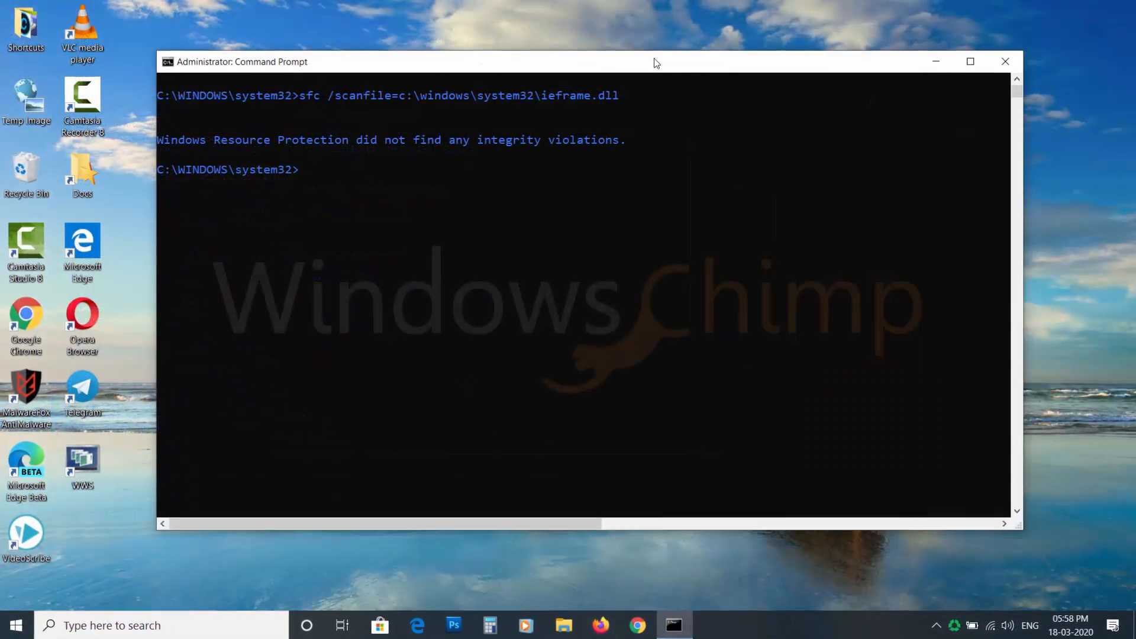
- Run chkdsk d: /f to check drive D with the fix option
text(chkdsk)
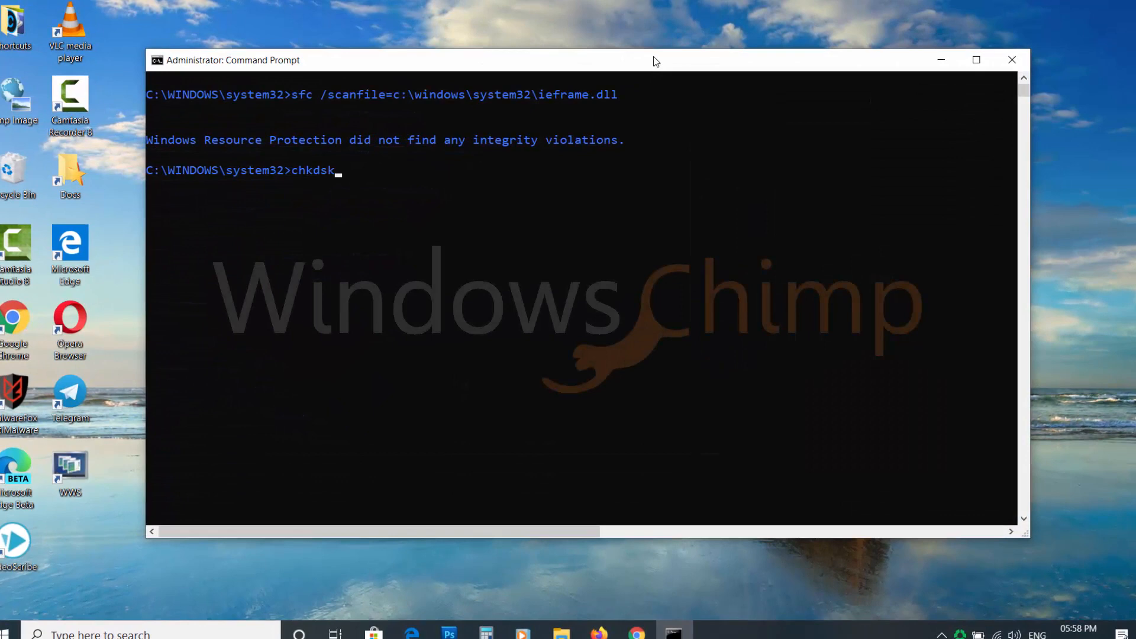
text(d: /f /)
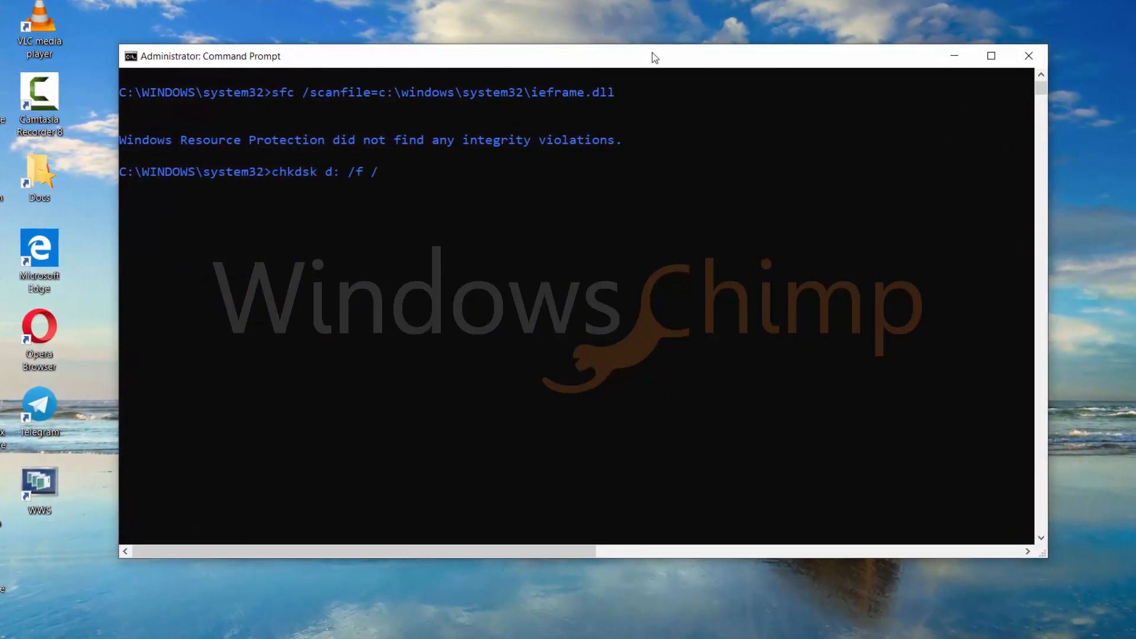
key(Enter)
text(chk)
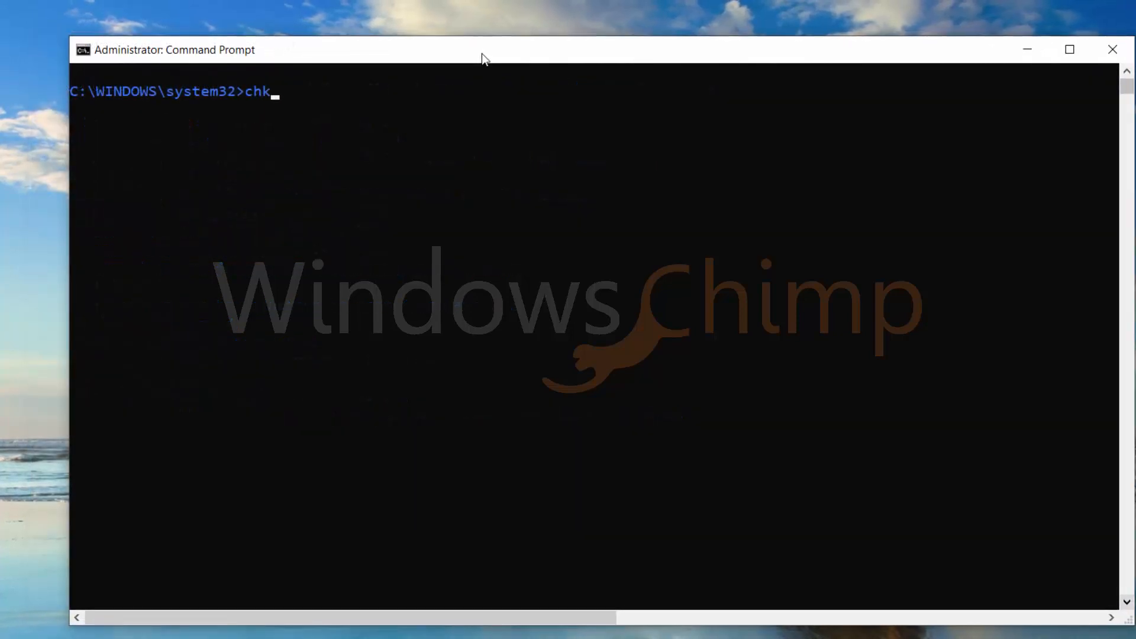
- Run chkdsk d: /f /r /perf /i /c and receive the error that /perf requires /scan
text(dsk d: /)
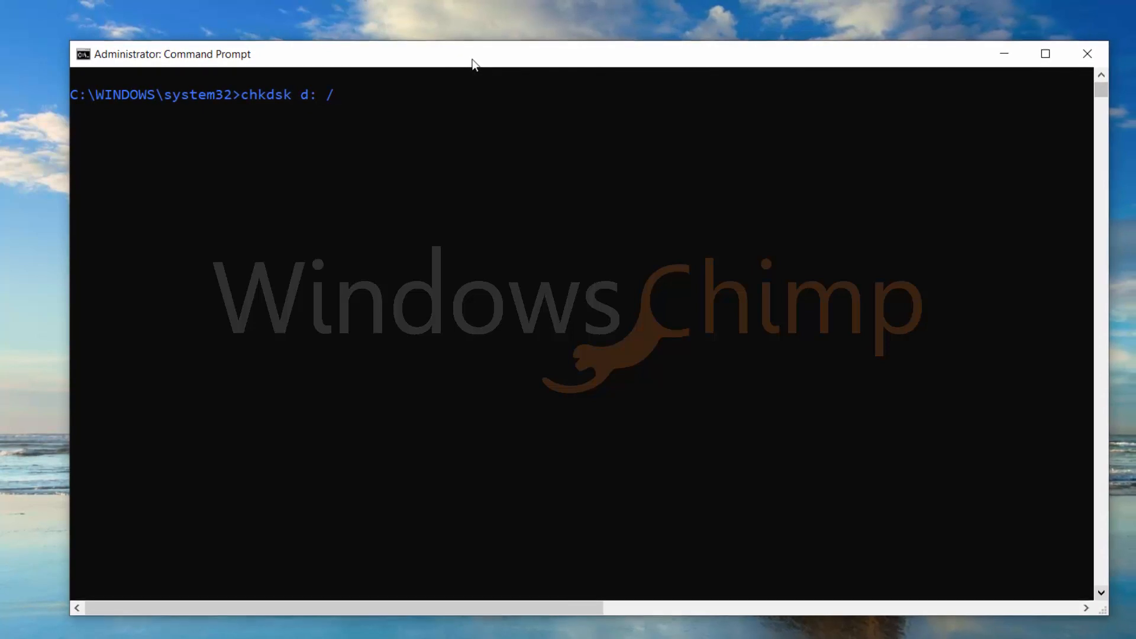
text(f /r)
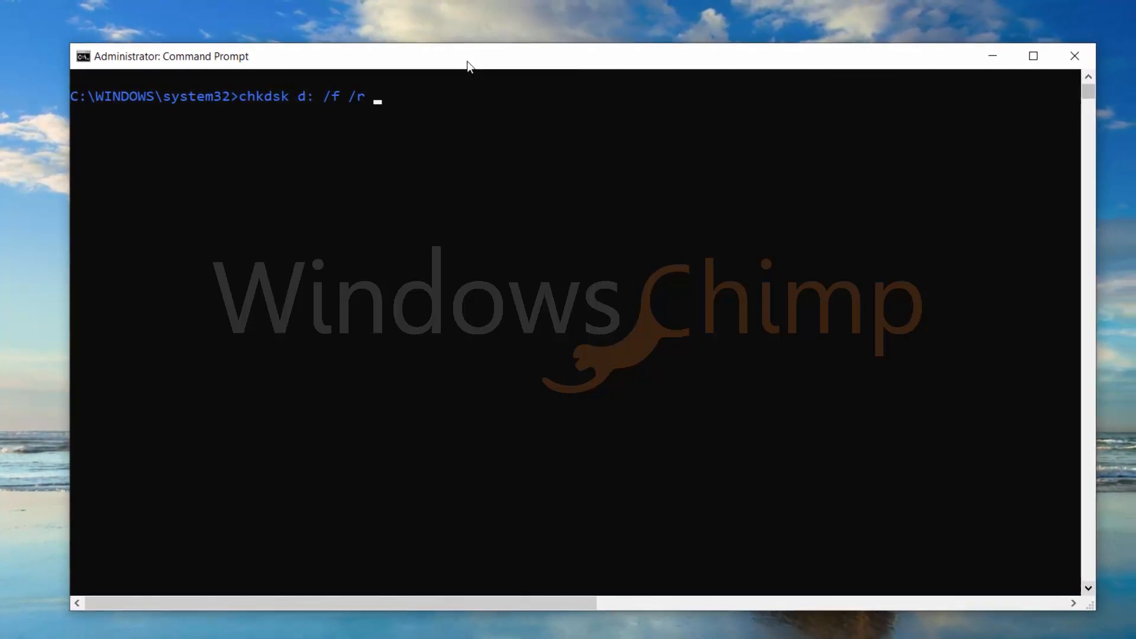
text(/per)
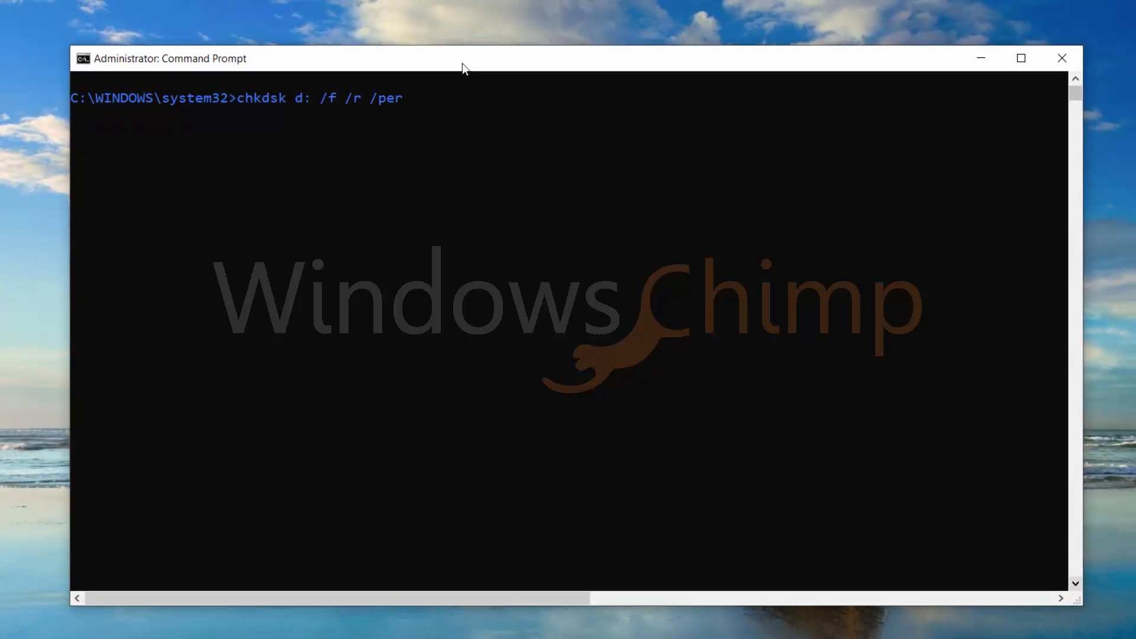
text(f /i /c)
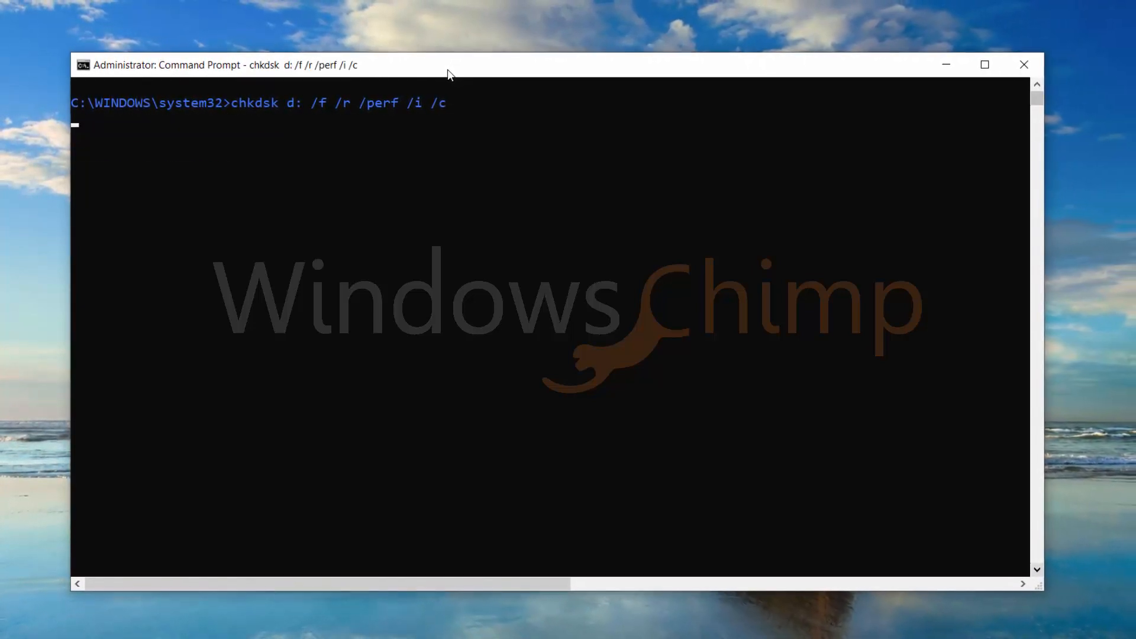
key(Enter)
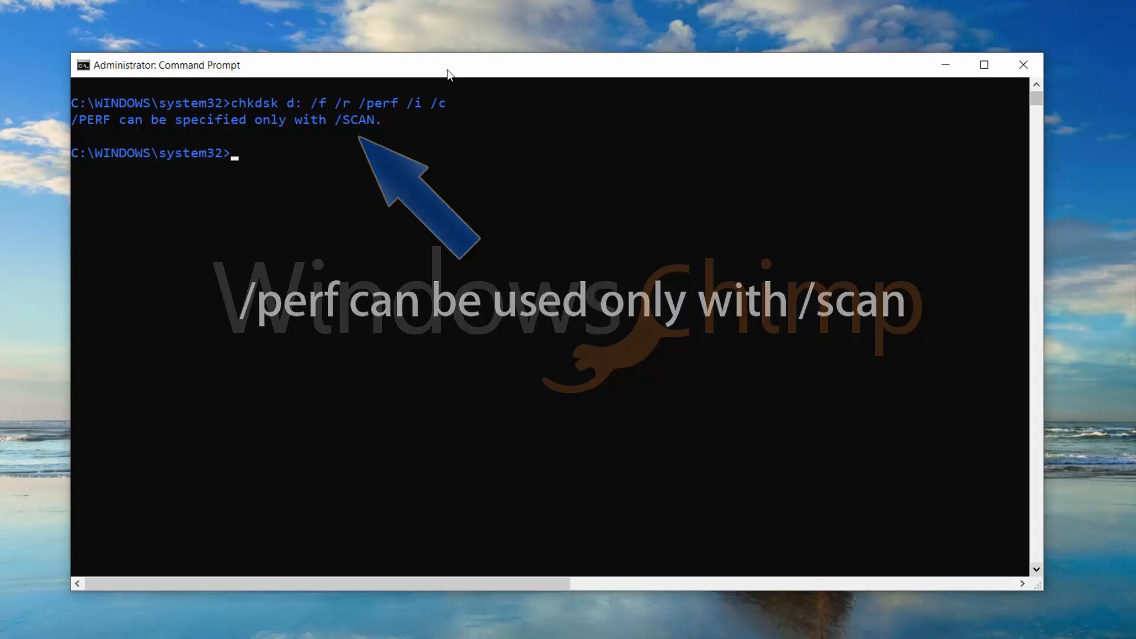
- Retype the drive D check as chkdsk d: /f with /scan /perf
text(chkdsk)
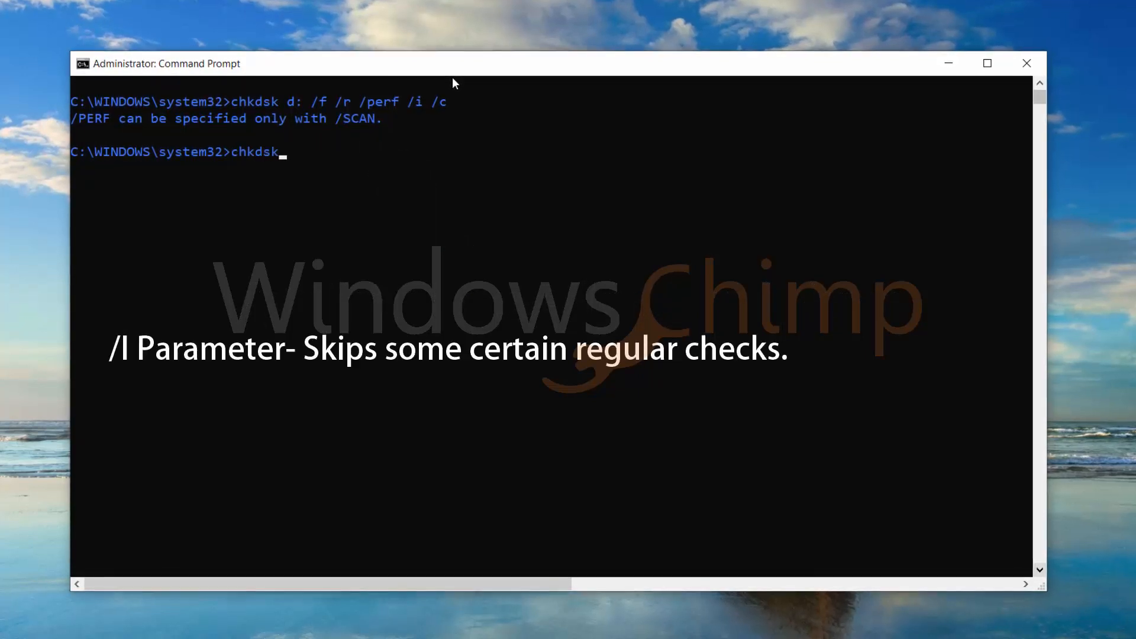
text(d: /f /r /scan /)
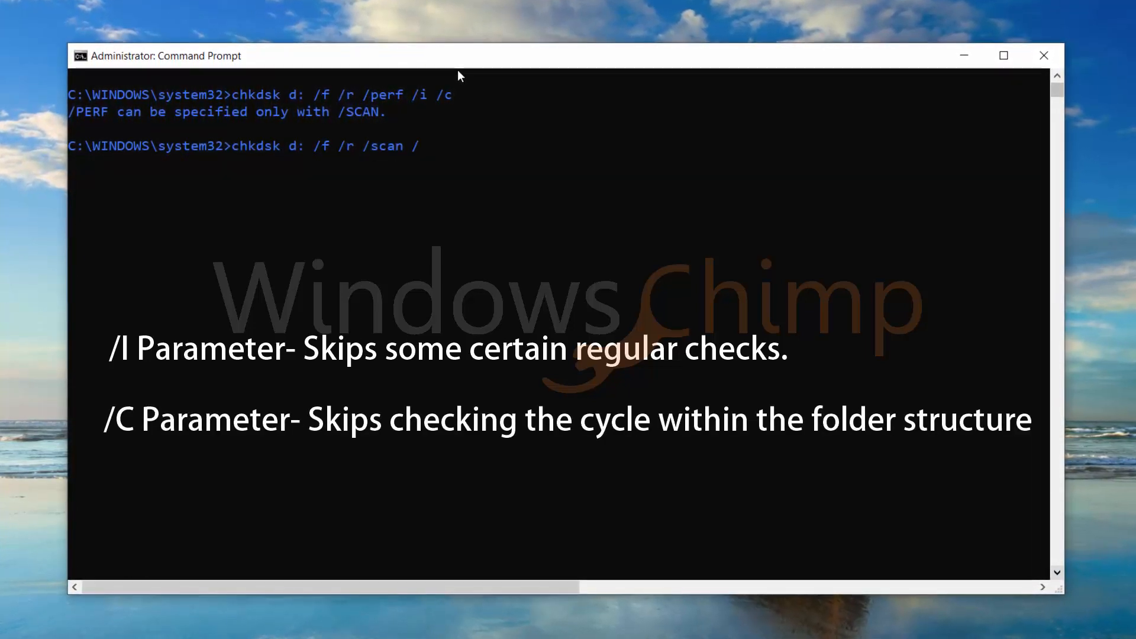
text(perf)
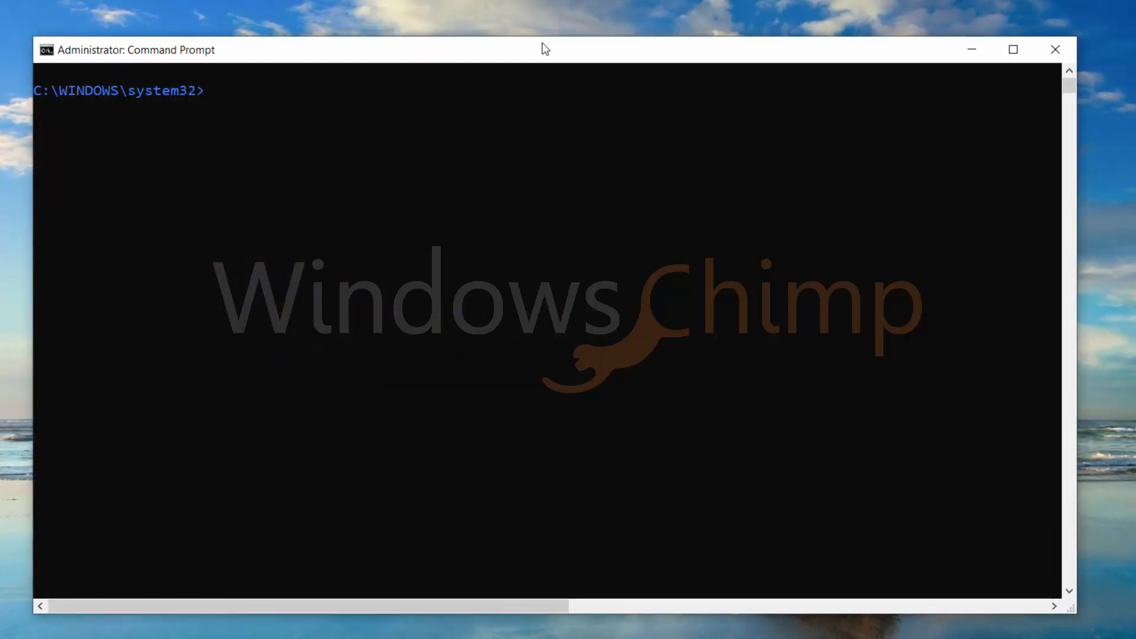
- Run help chkdsk to list every disk-check parameter and its requirements
text(he)
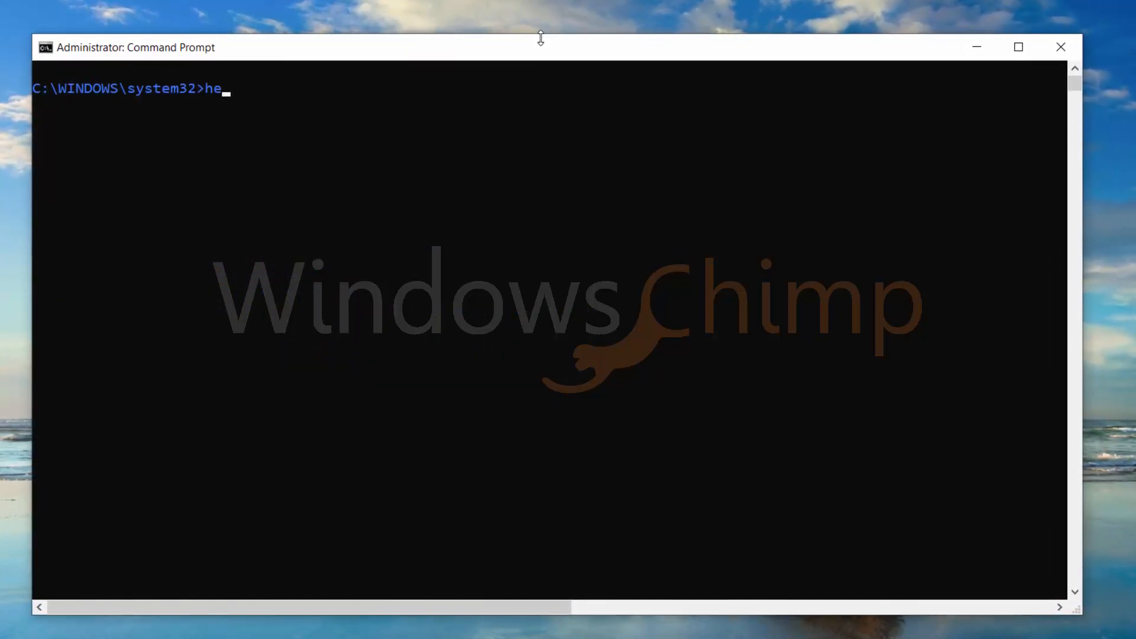
text(lp c)
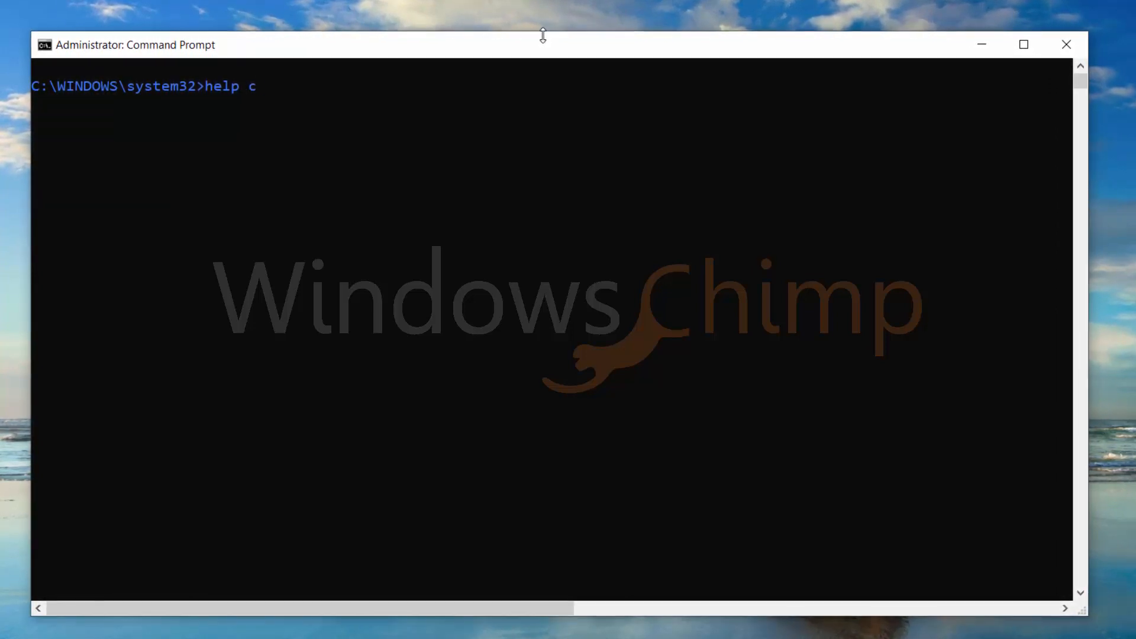
text(hkdsk)
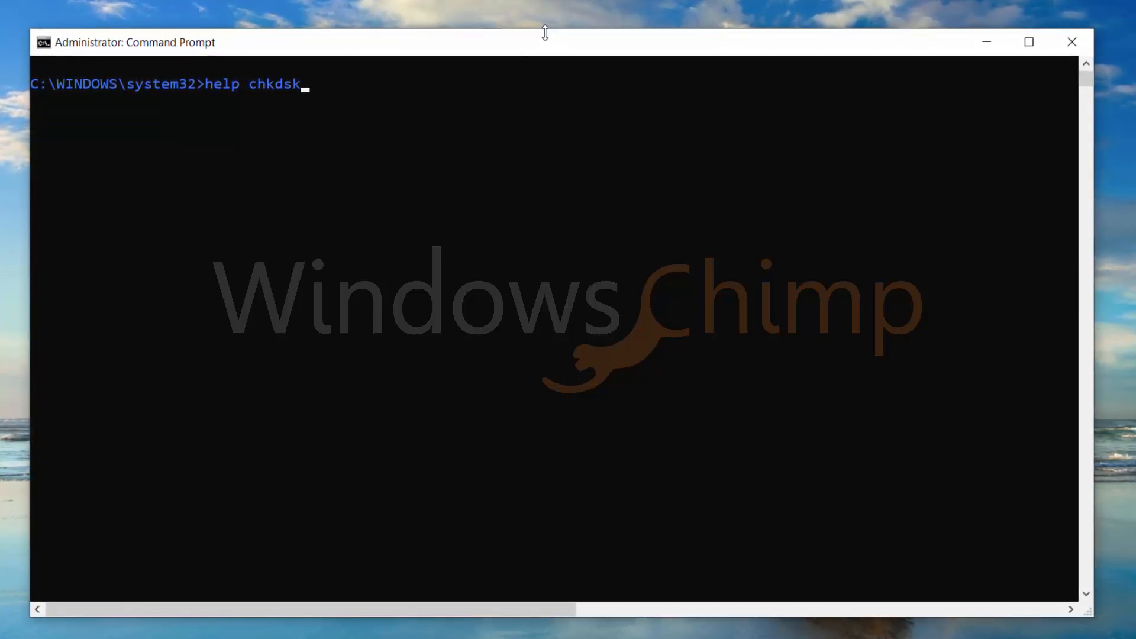
key(Enter)
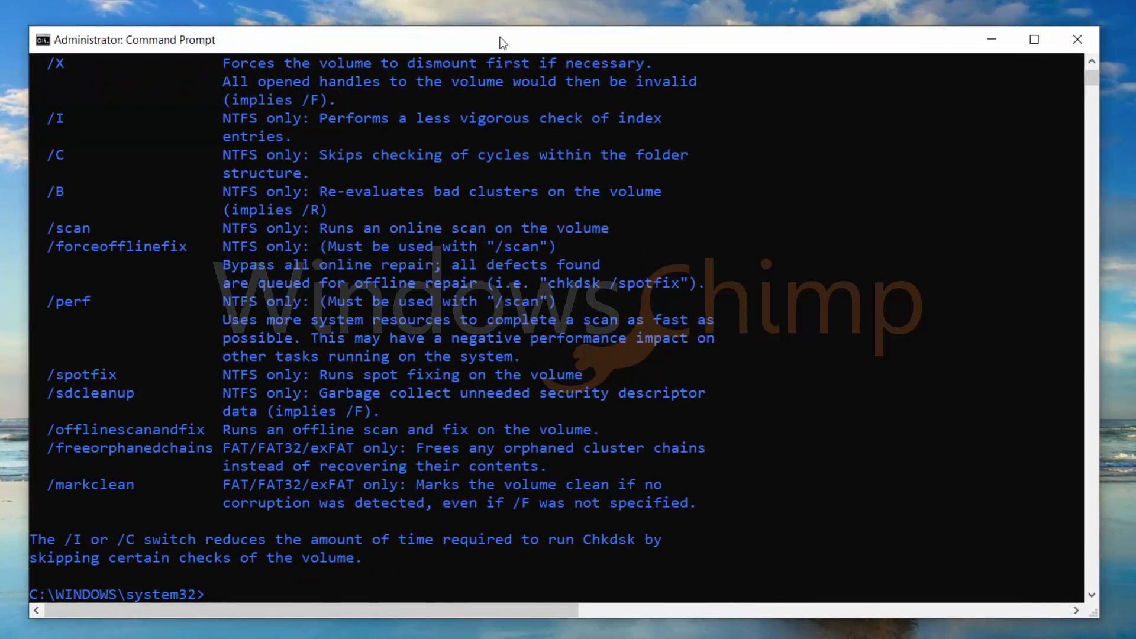